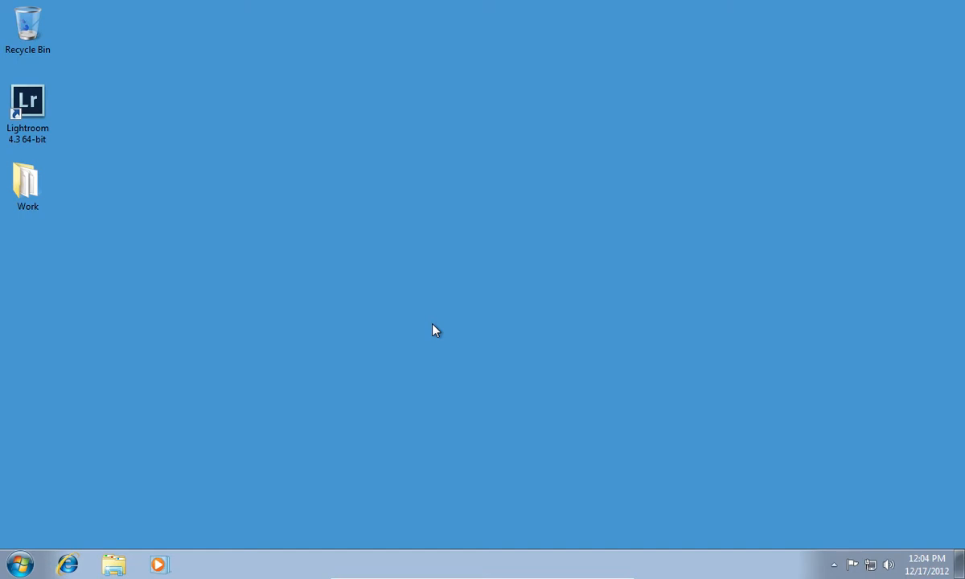
mouse_move(117, 526)
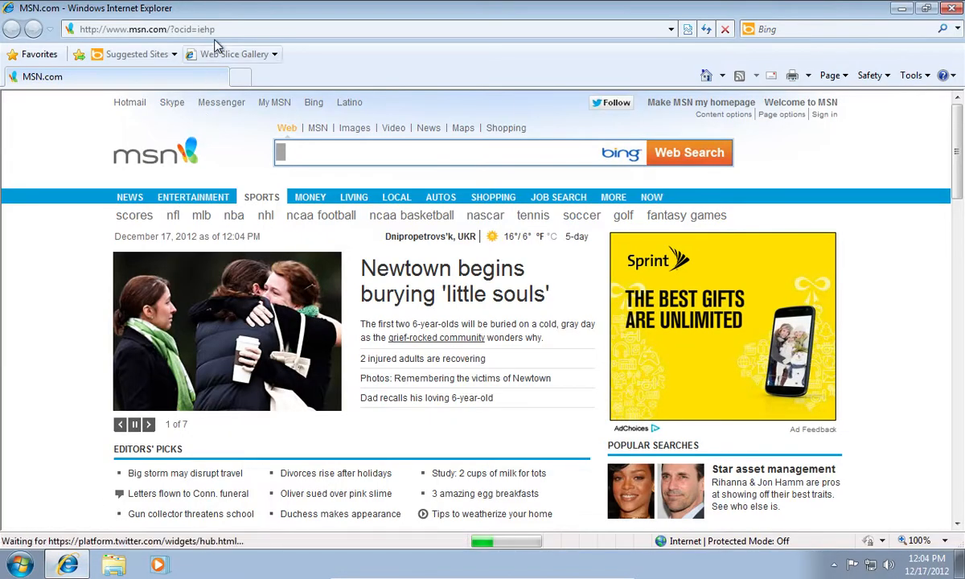
Go to iceonionth.blogspot.com and browse the Blog Archive to the 'Lightroom Preset – Vintage' post.
text(iceonio)
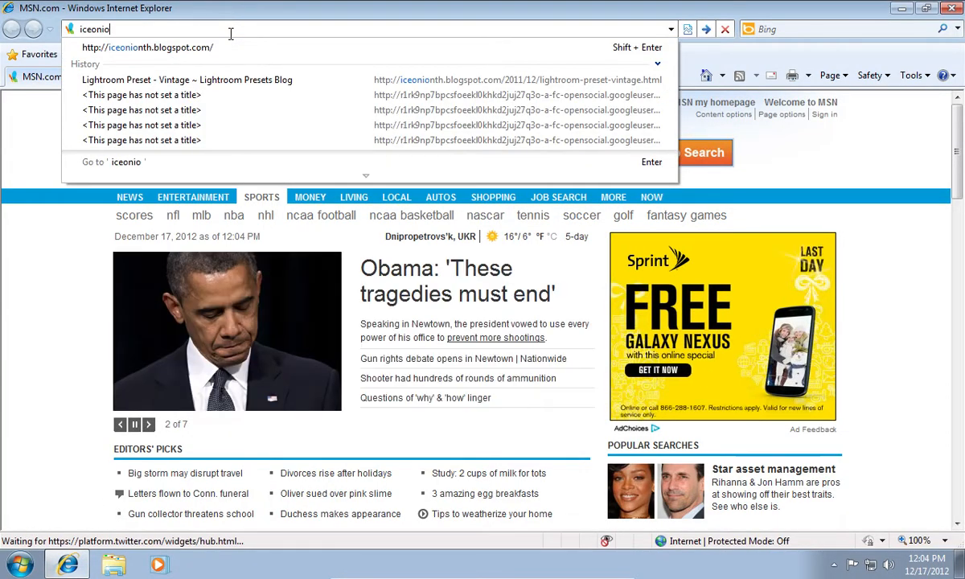
text(nth.blogspot.com/)
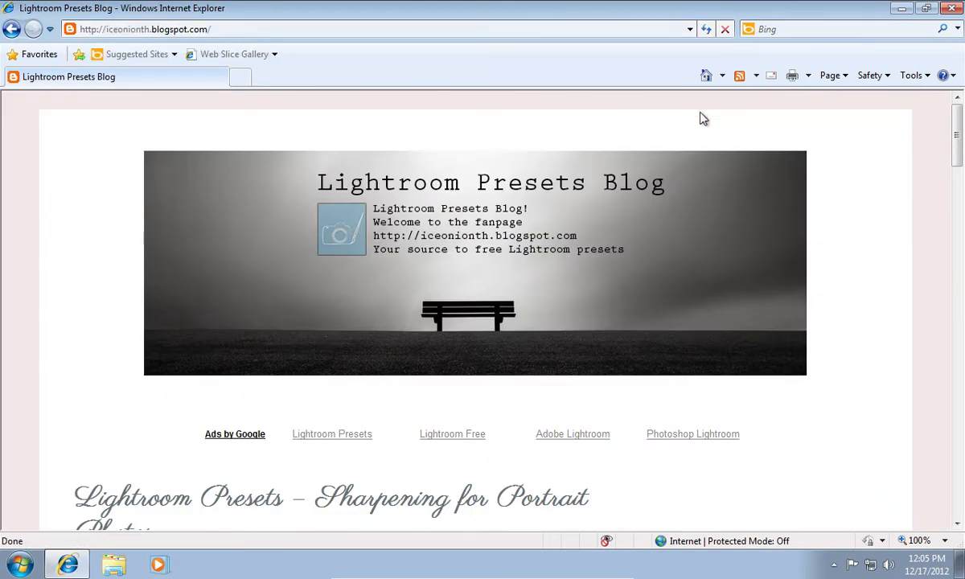
scroll(down, 3)
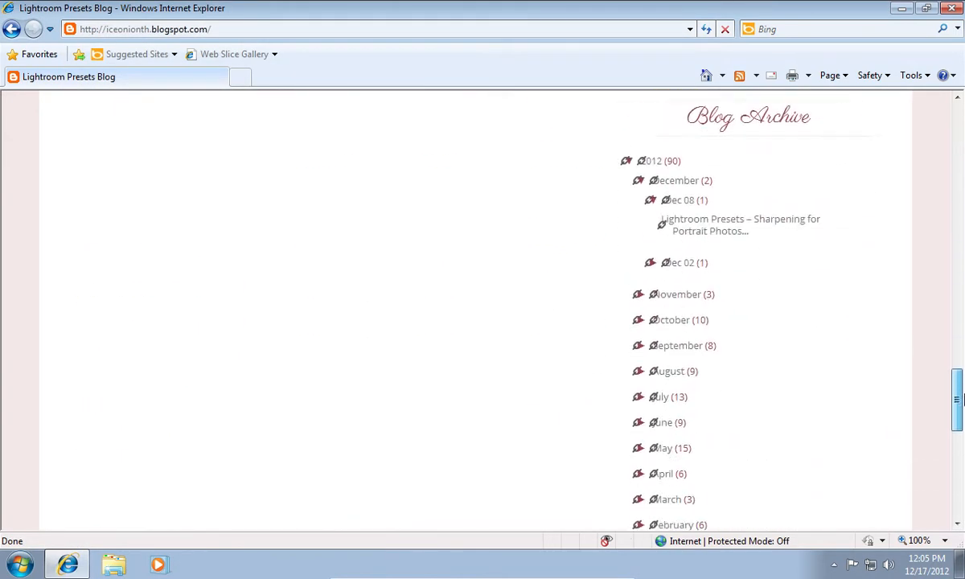
scroll(down, 3)
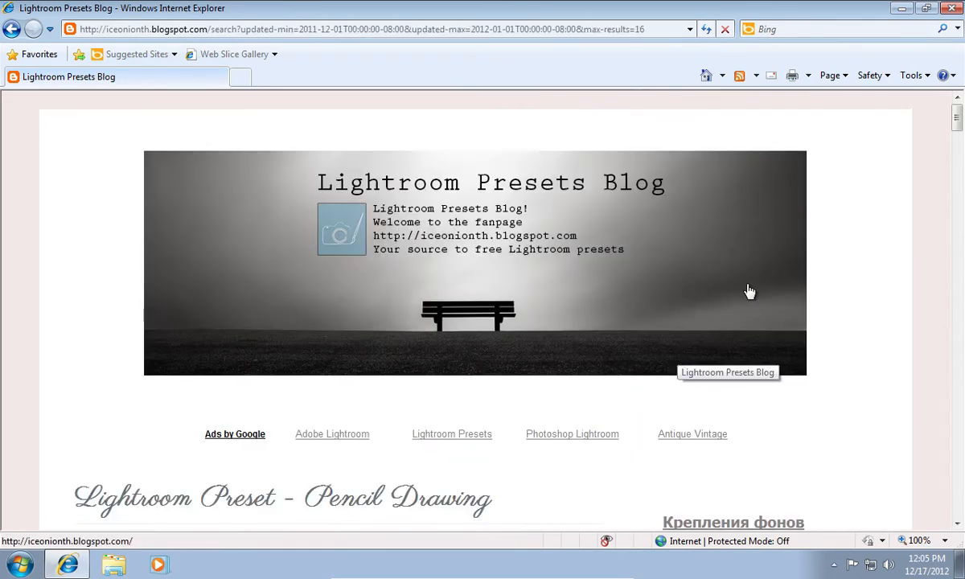
scroll(down, 3)
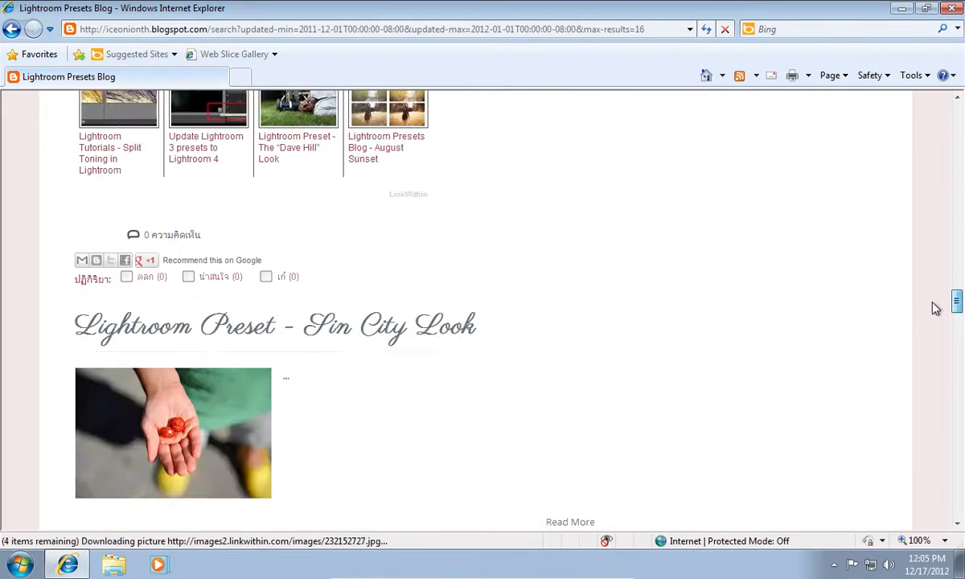
scroll(down, 3)
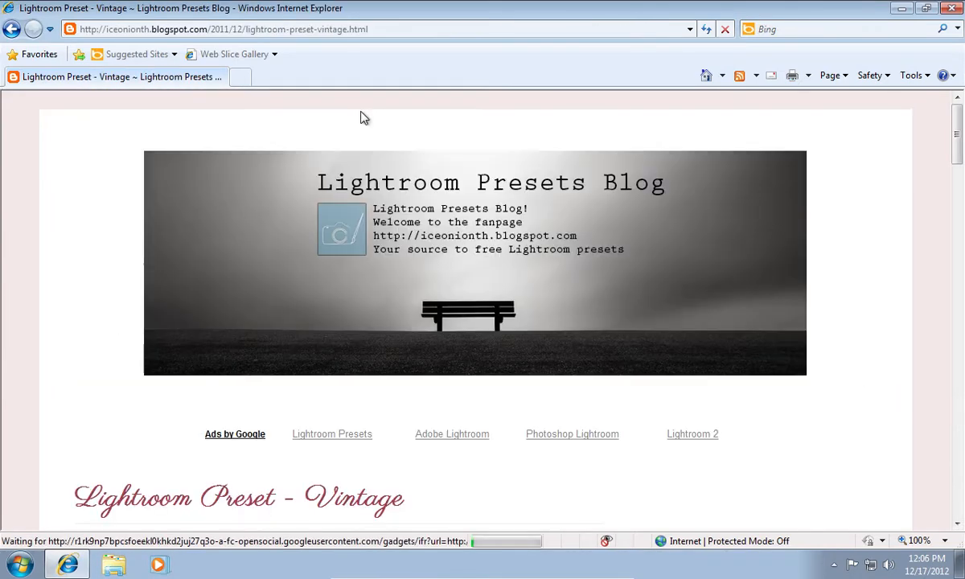
Follow the Vintage post's green Download button to the MediaFire page for Vintage Nuetral.lrtemplate.zip.
scroll(down, 3)
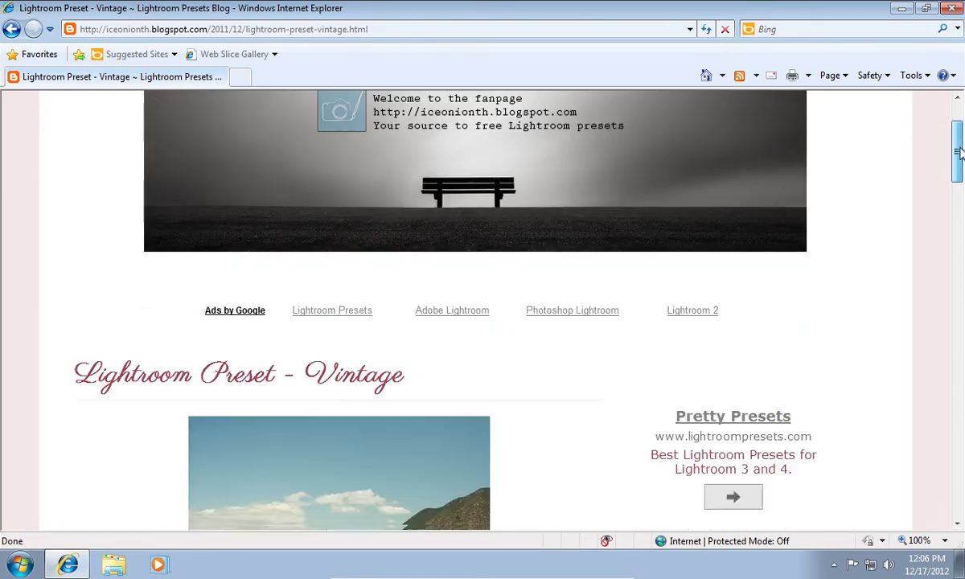
scroll(down, 3)
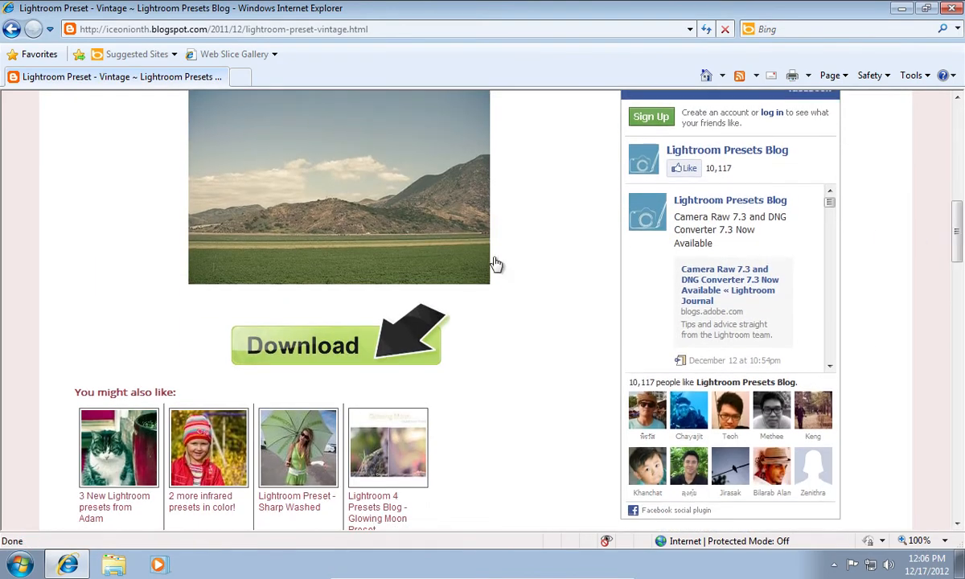
click(330, 344)
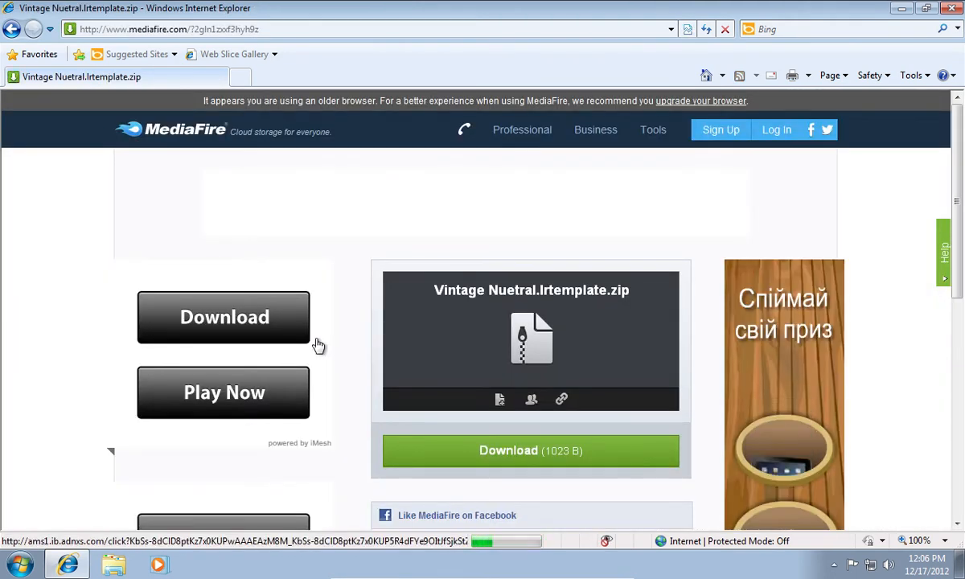
mouse_move(470, 442)
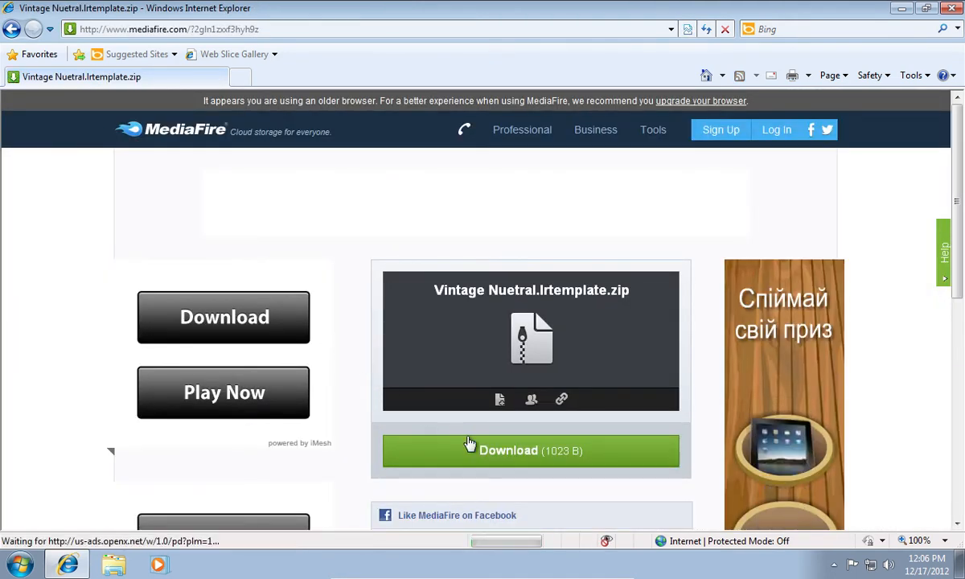
Download Vintage_Nuetral.lrtemplate.zip (1023 B) from MediaFire and save it to the desktop.
click(530, 451)
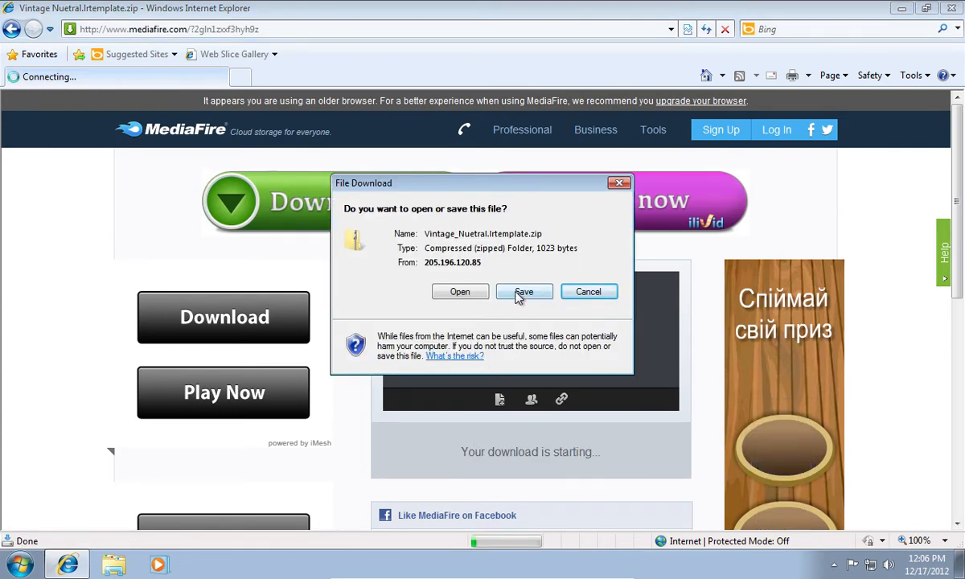
click(523, 291)
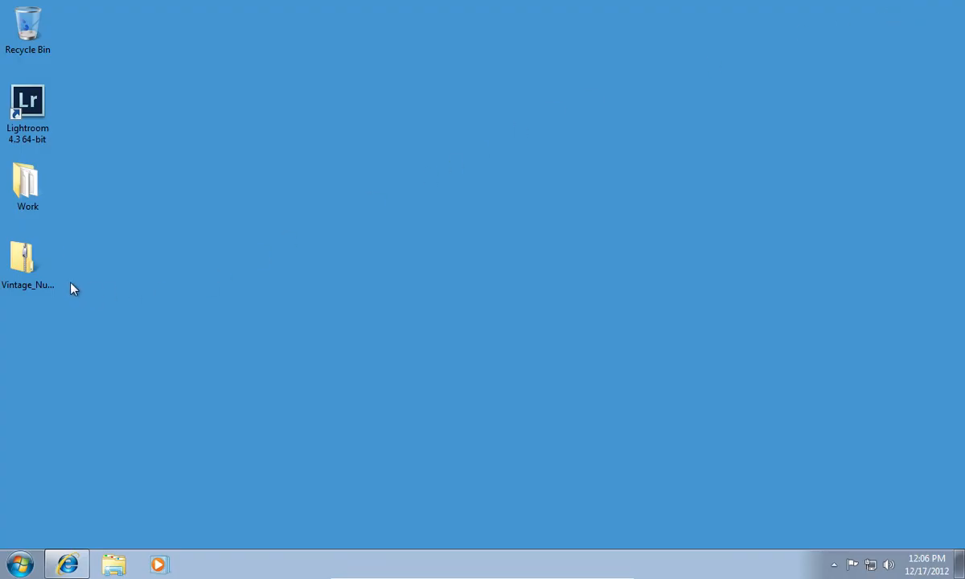
Extract Vintage Nuetral.lrtemplate from the zip onto the desktop.
double_click(28, 256)
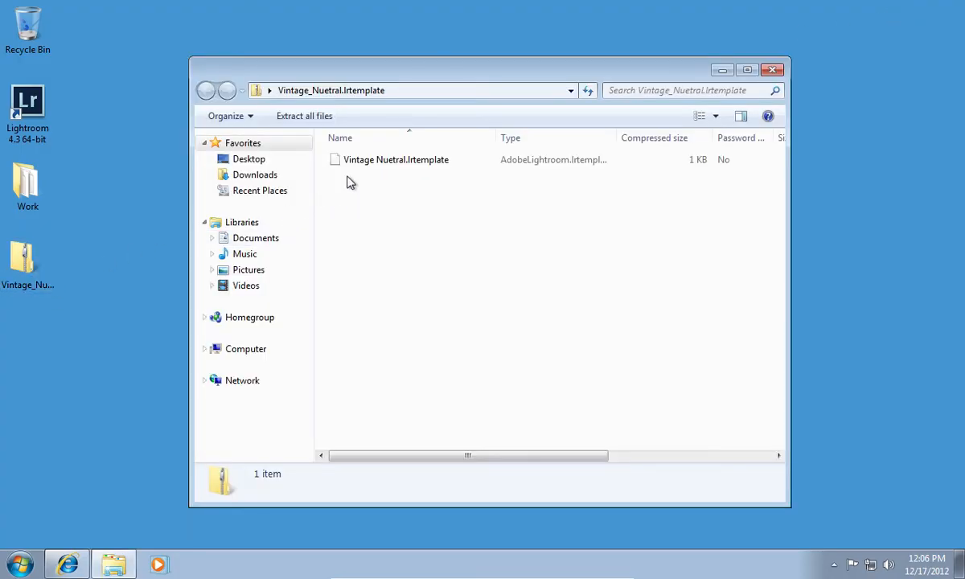
click(395, 160)
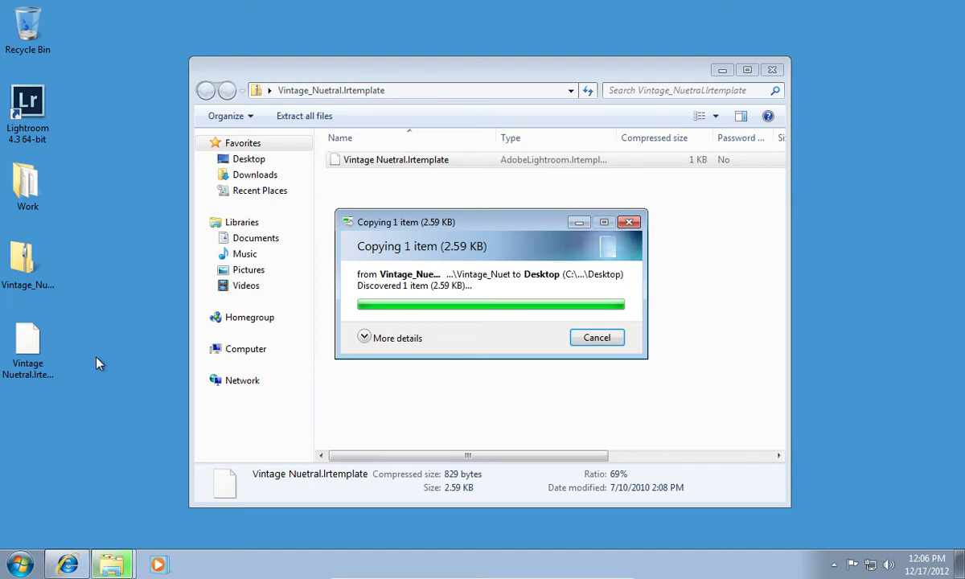
click(771, 70)
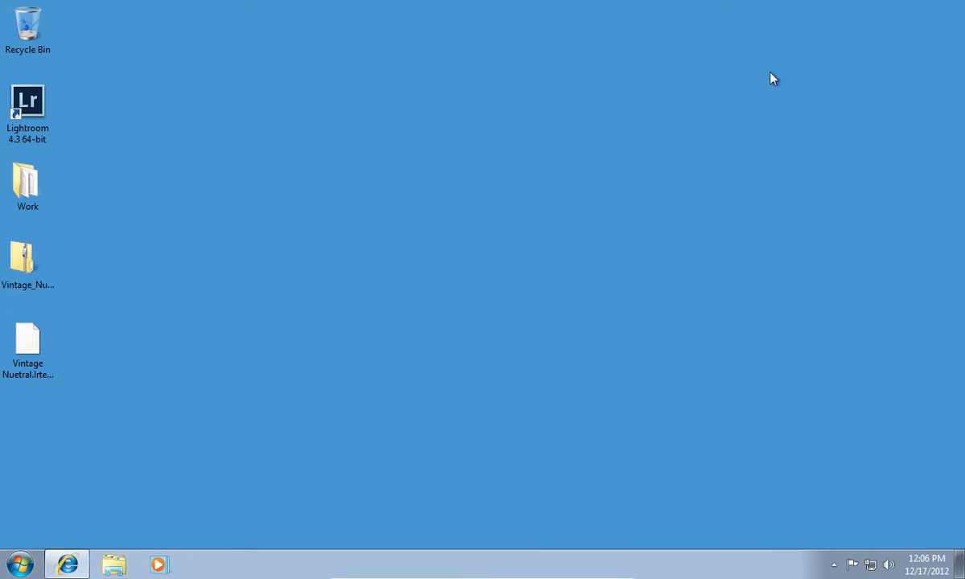
Launch Lightroom 4.3 from its desktop shortcut and enter the Develop module.
click(27, 104)
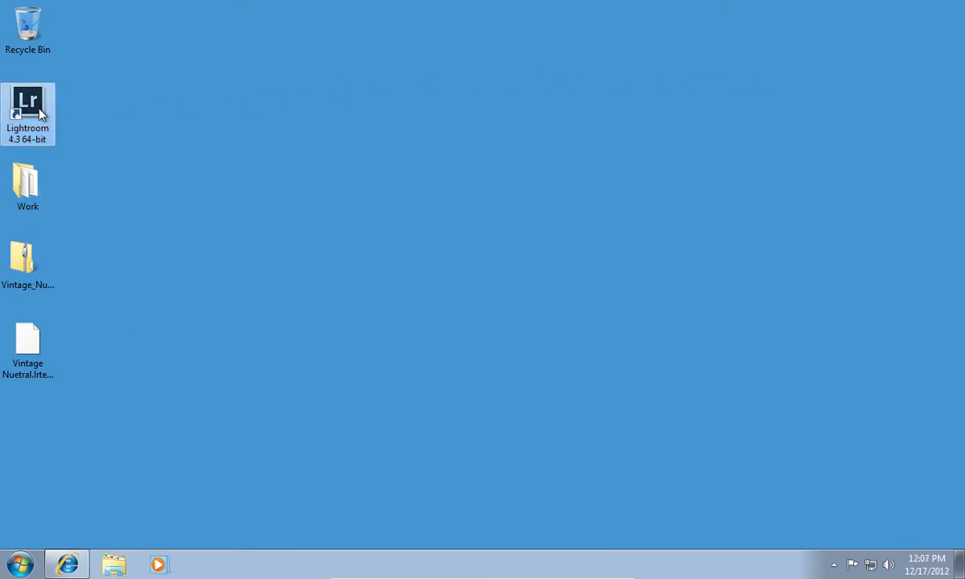
double_click(27, 113)
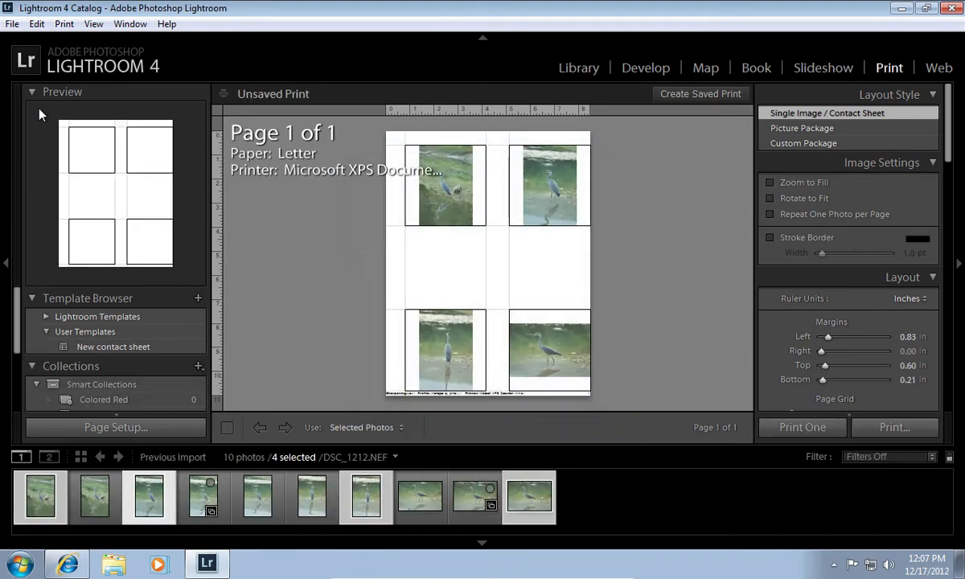
mouse_move(601, 87)
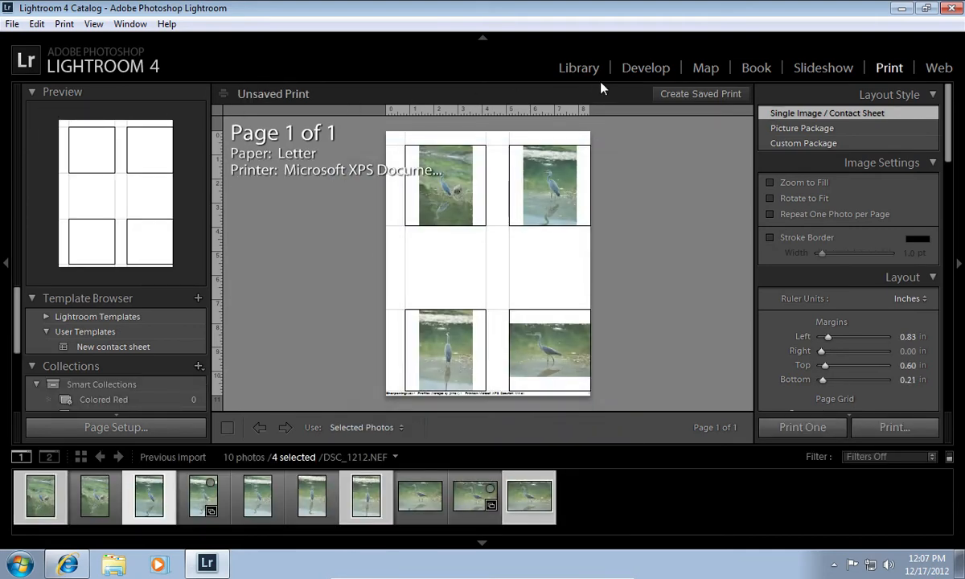
click(645, 67)
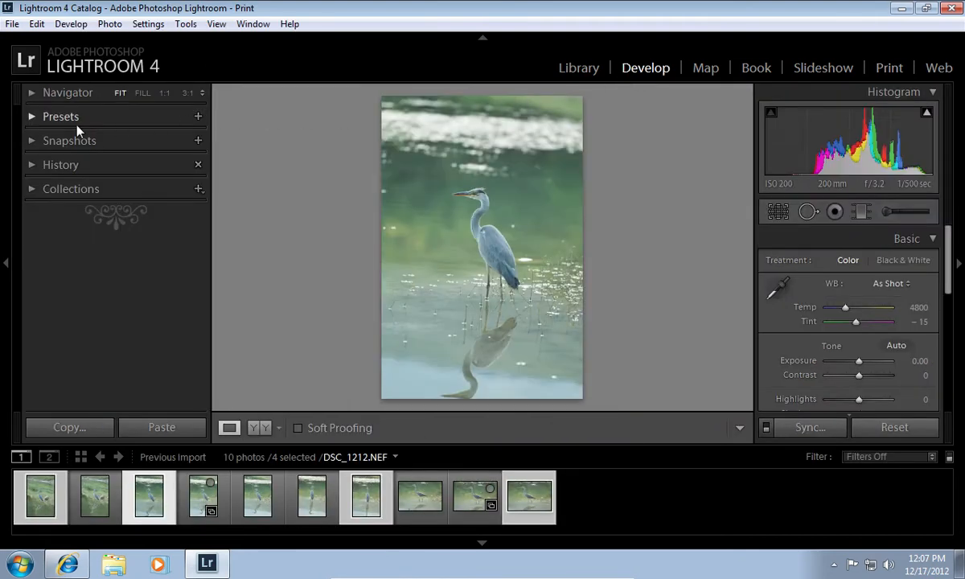
Import Vintage Nuetral into User Presets and switch to the heron photo DSC_1214.NEF.
click(31, 116)
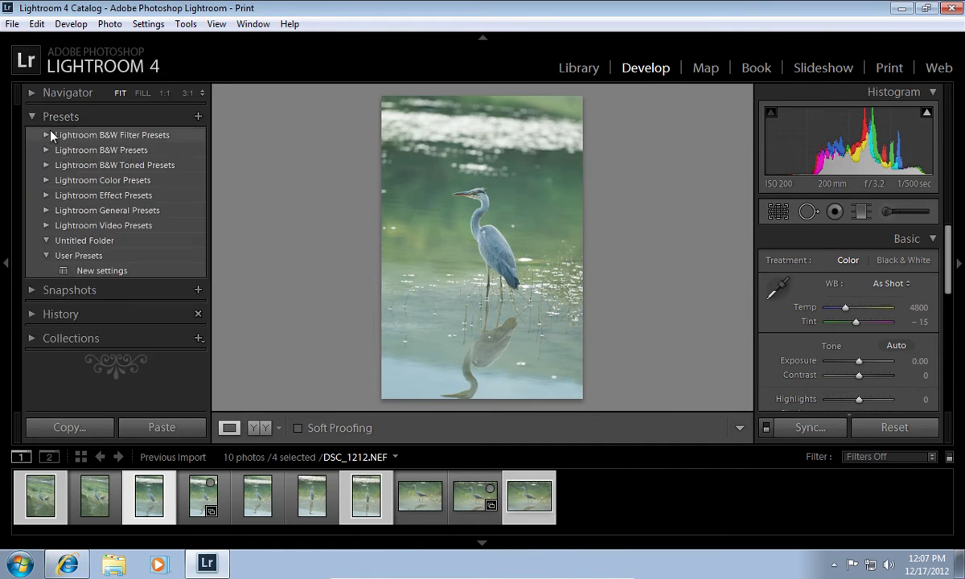
right_click(102, 271)
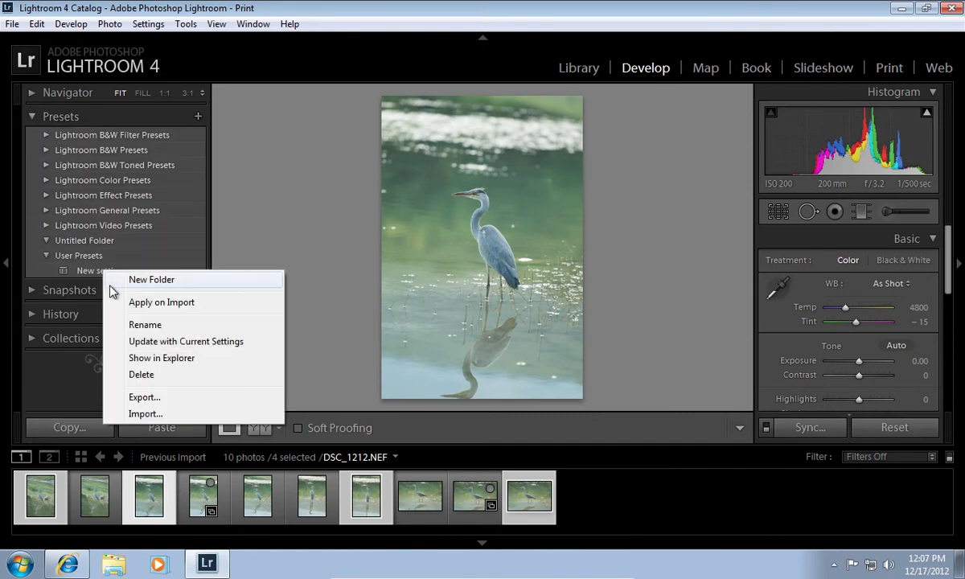
click(146, 413)
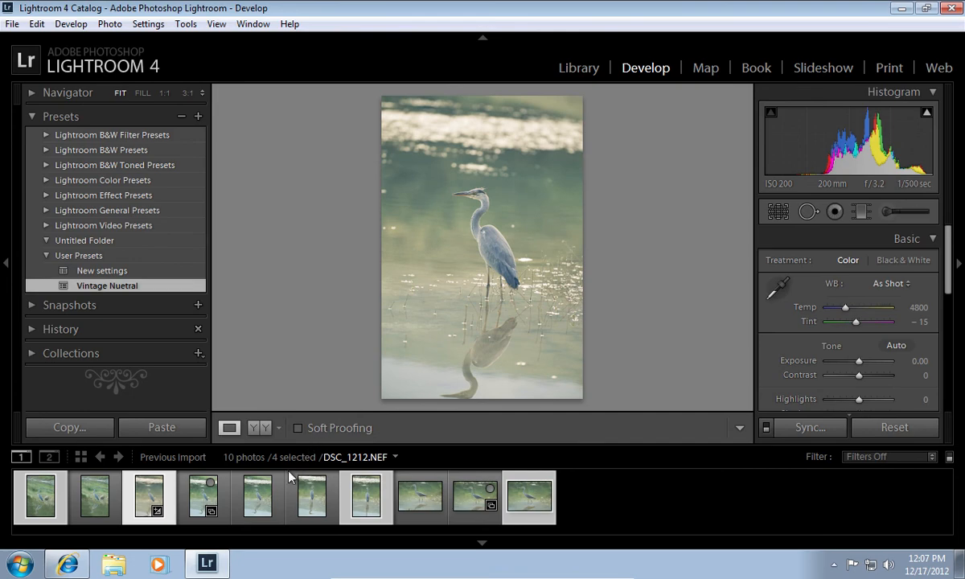
click(257, 496)
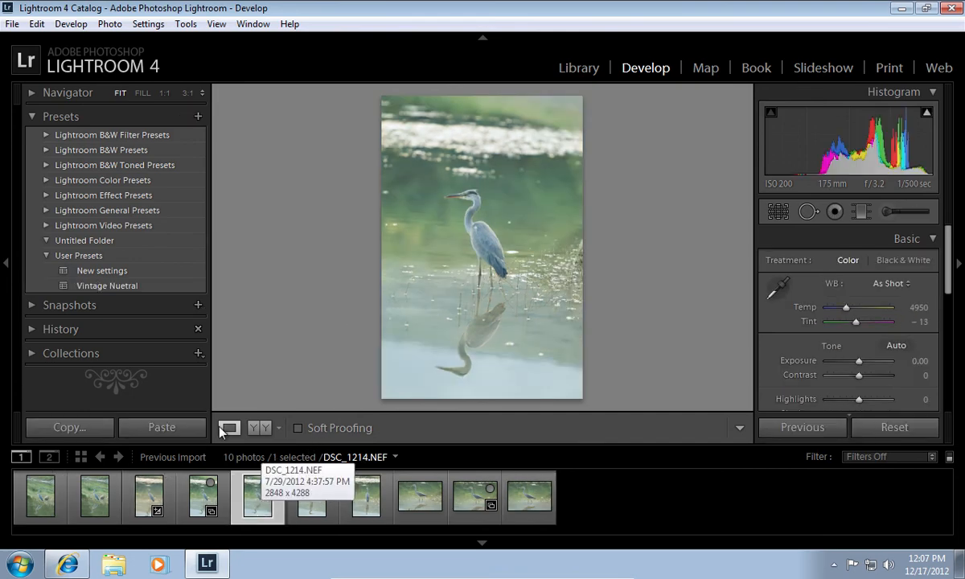